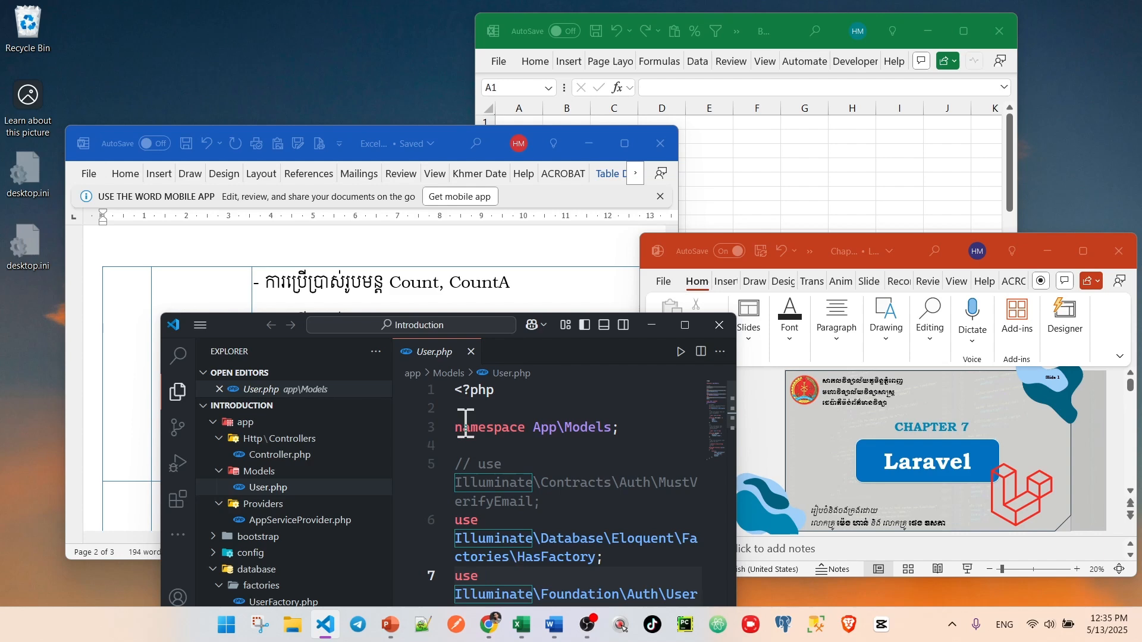
mouse_move(911, 291)
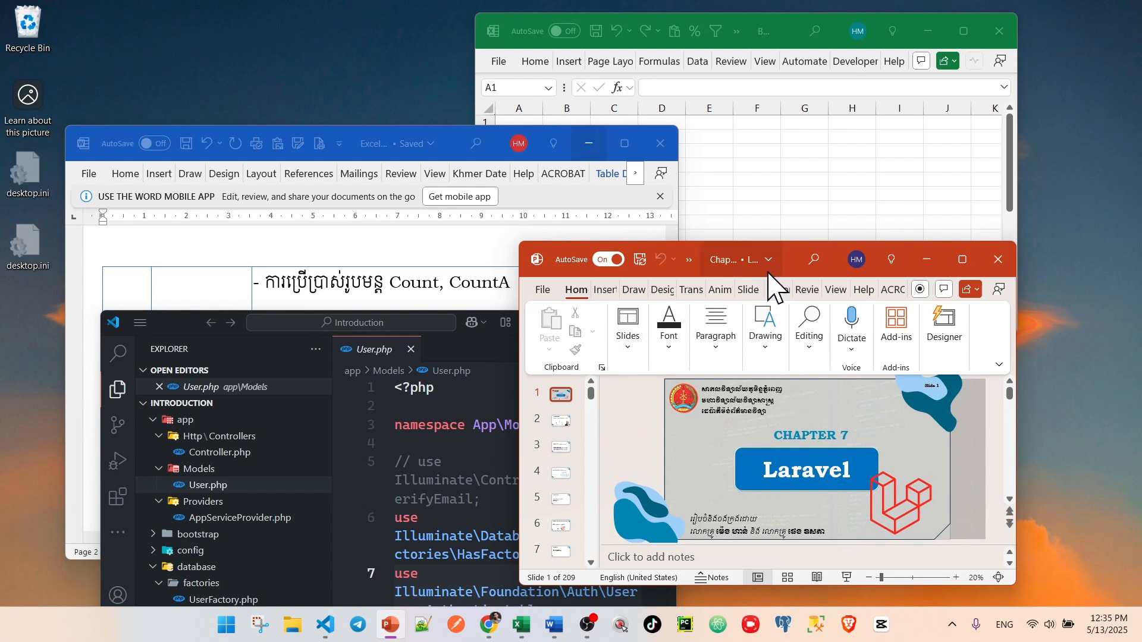
mouse_move(801, 270)
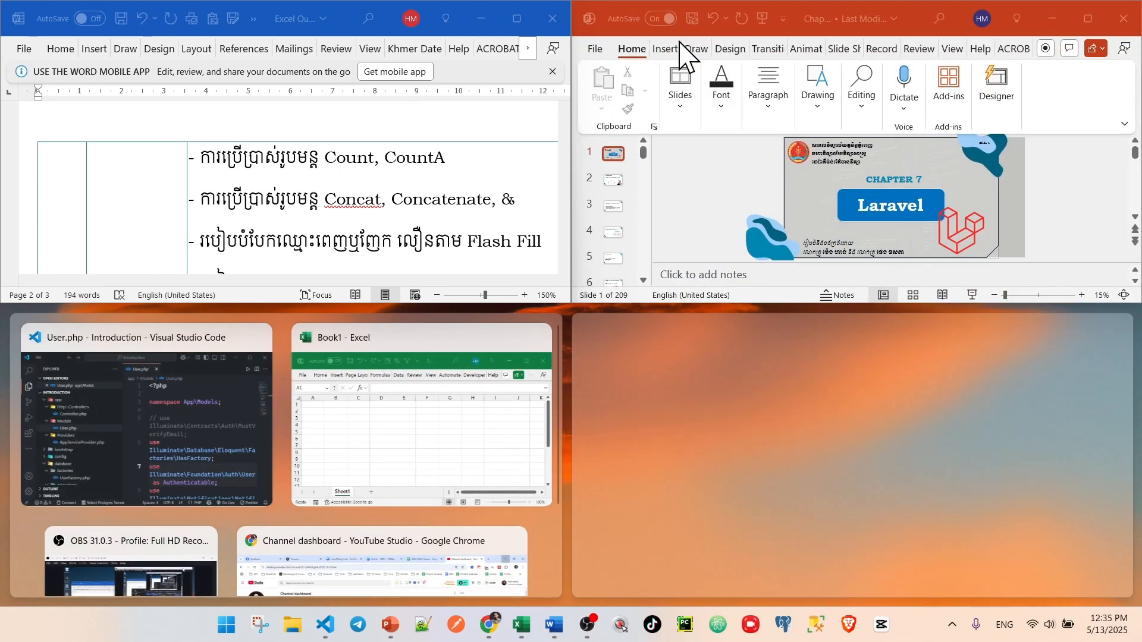
mouse_move(739, 411)
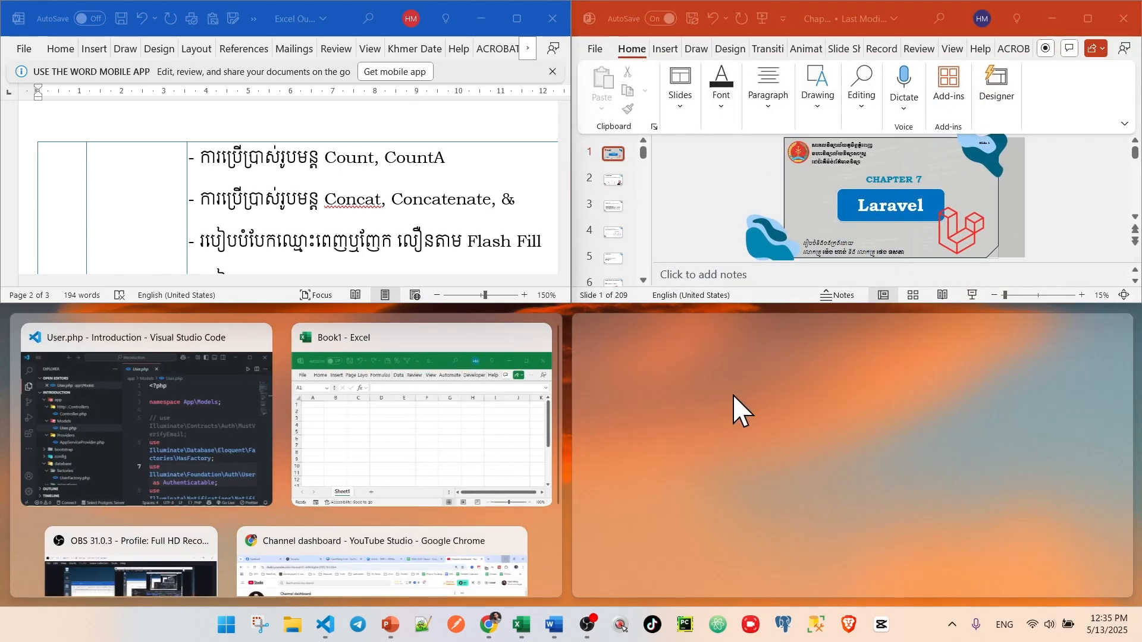
mouse_move(428, 350)
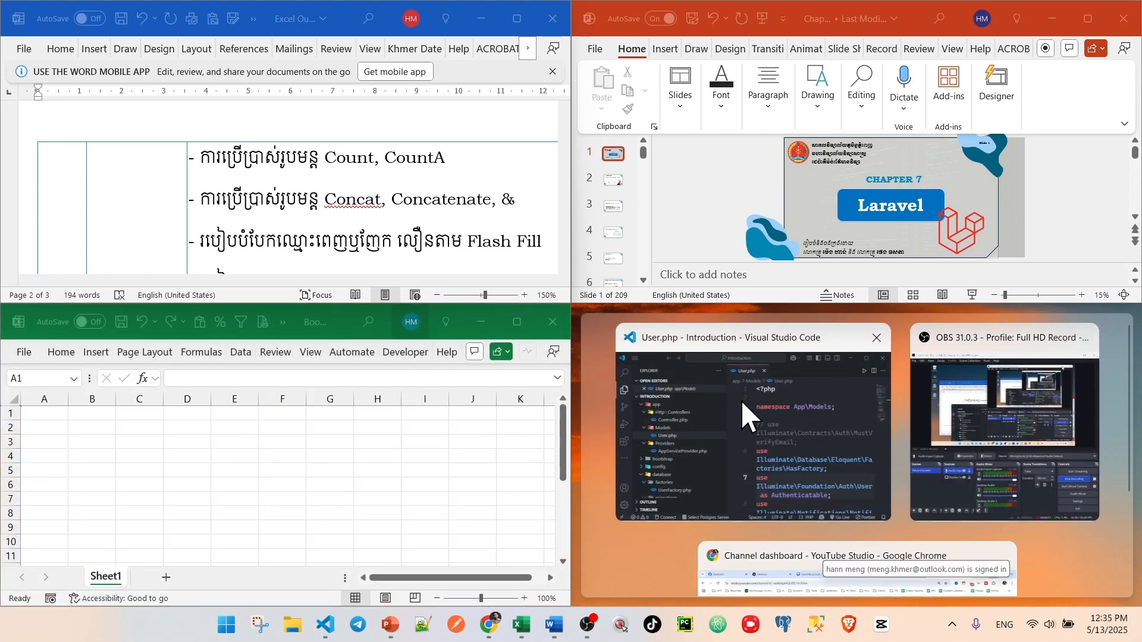
- Snap Visual Studio Code into the last empty bottom-right quarter
left_click(750, 422)
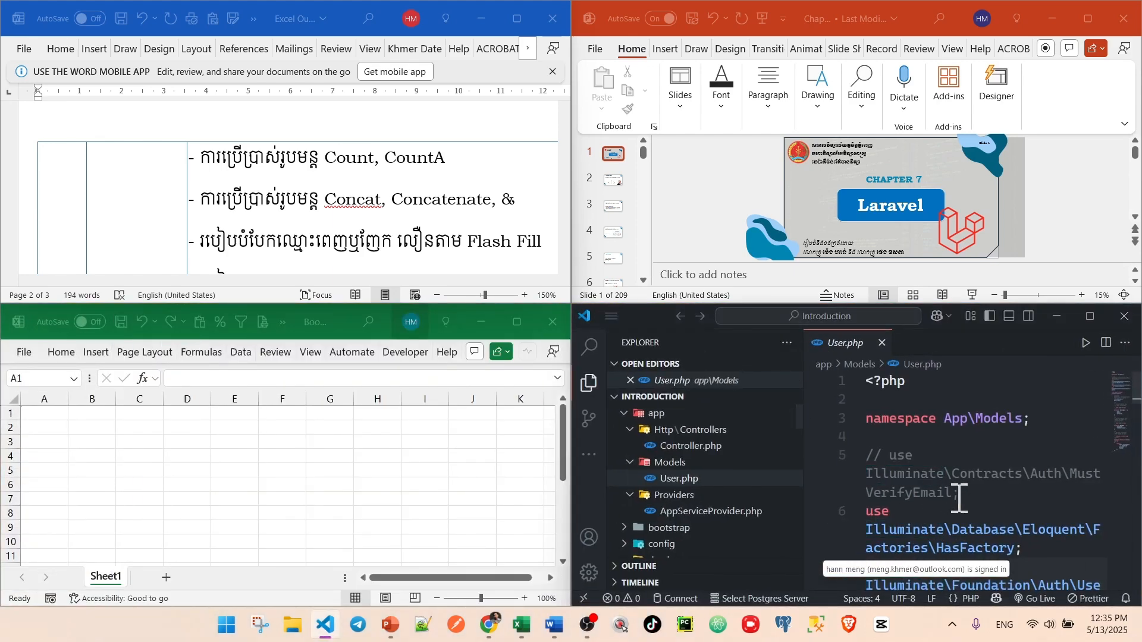
mouse_move(605, 554)
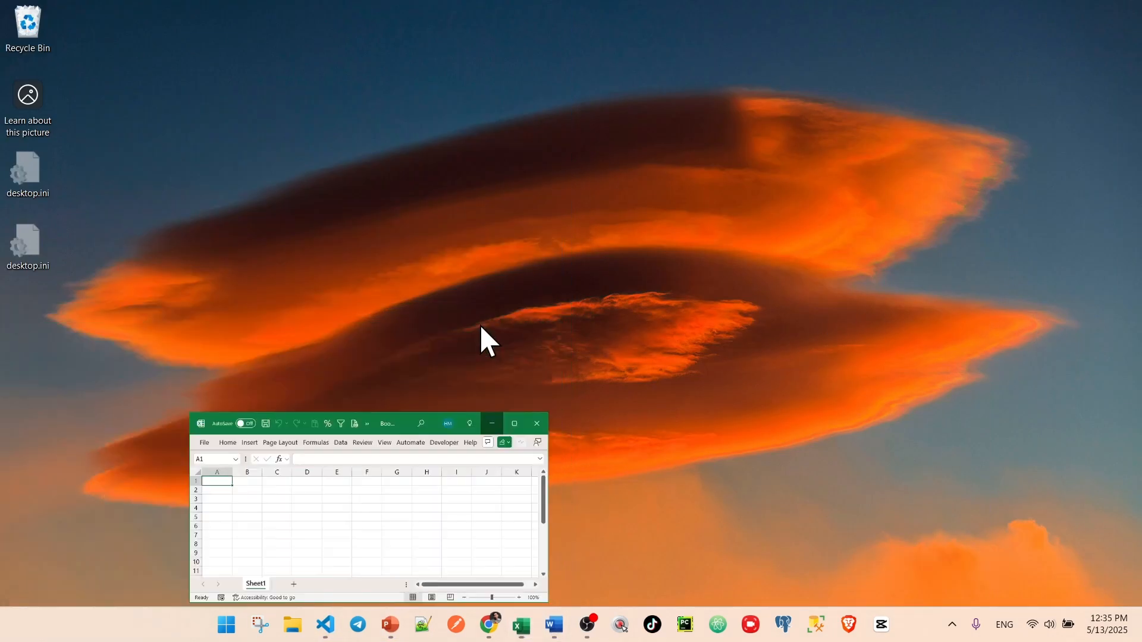
- Restore the Word window from the taskbar so it shows alone top-left
left_click(552, 624)
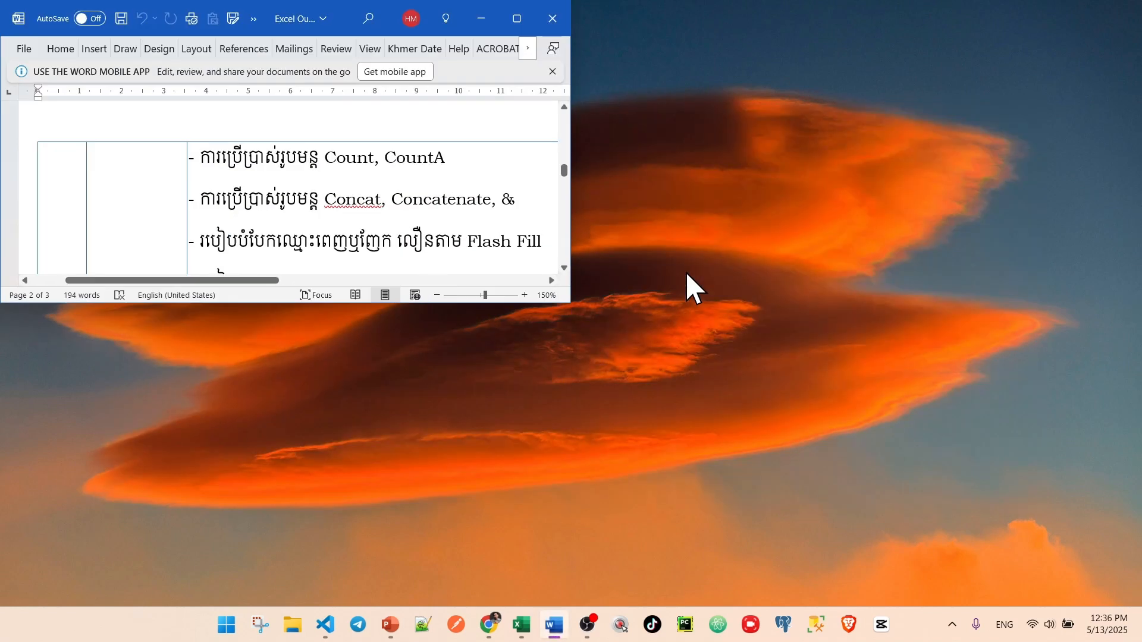
mouse_move(357, 26)
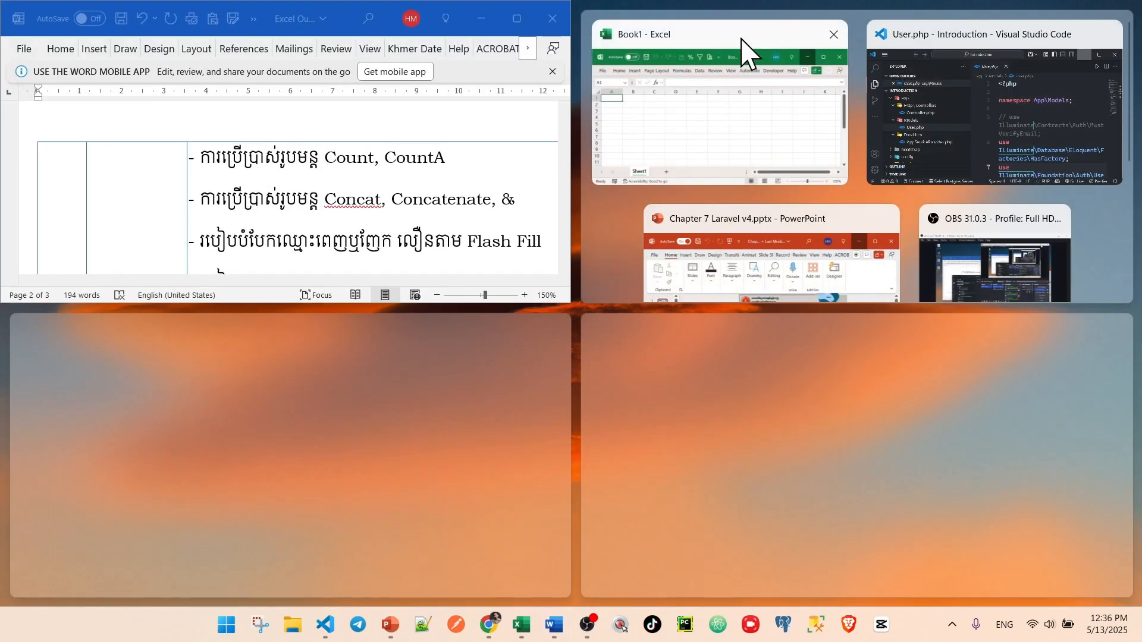
mouse_move(620, 251)
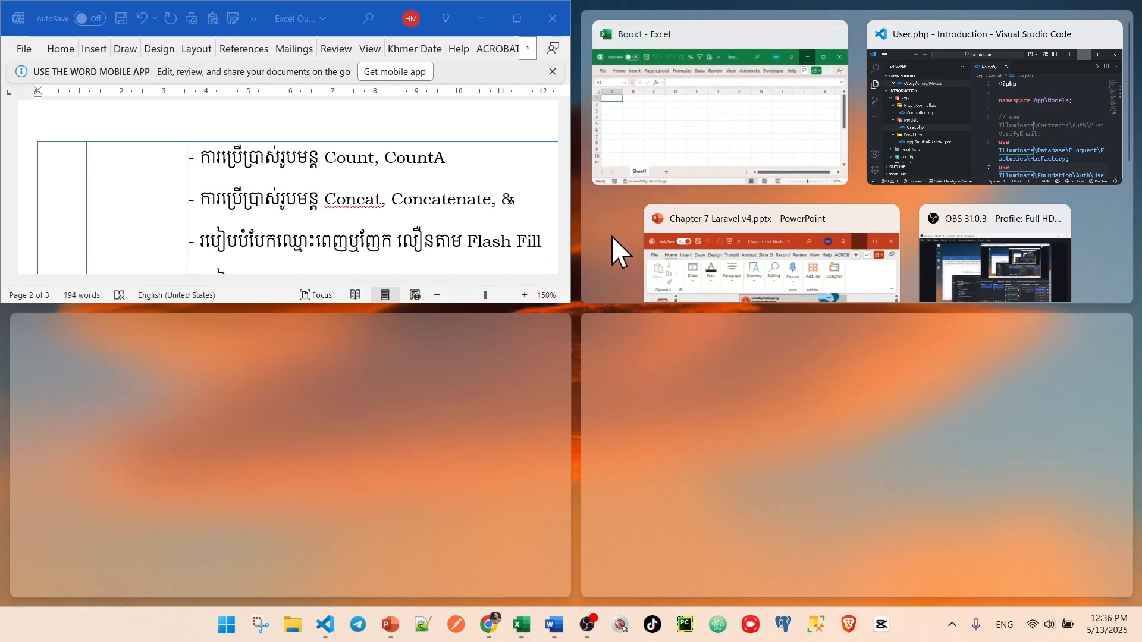
- Pick a remaining window's Snap Assist thumbnail to fill an empty quarter
left_click(718, 101)
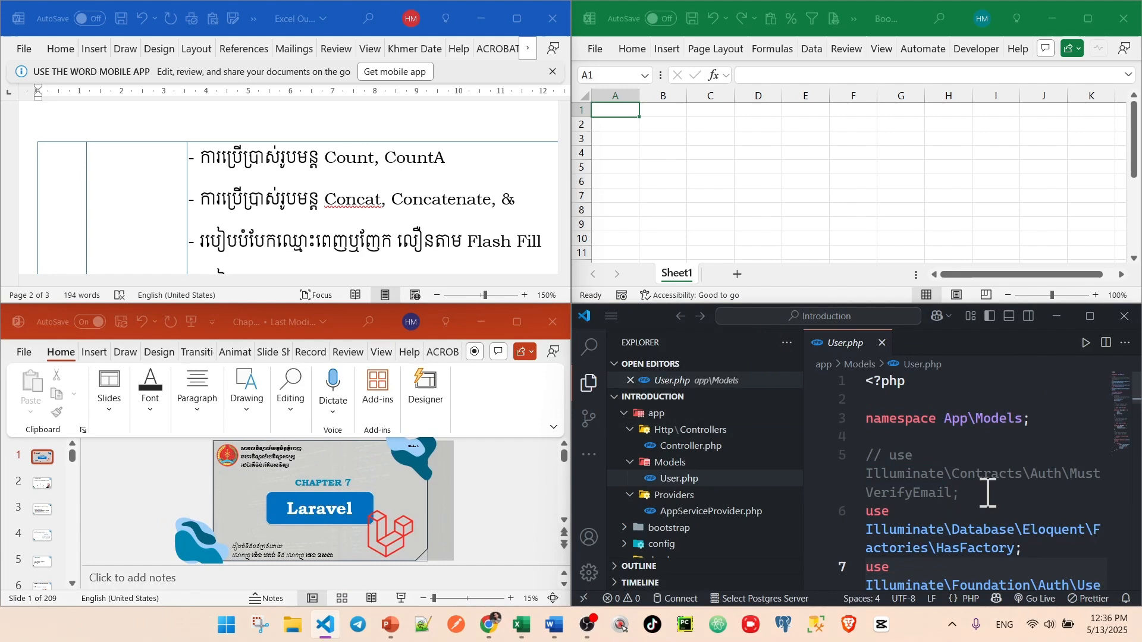
mouse_move(995, 455)
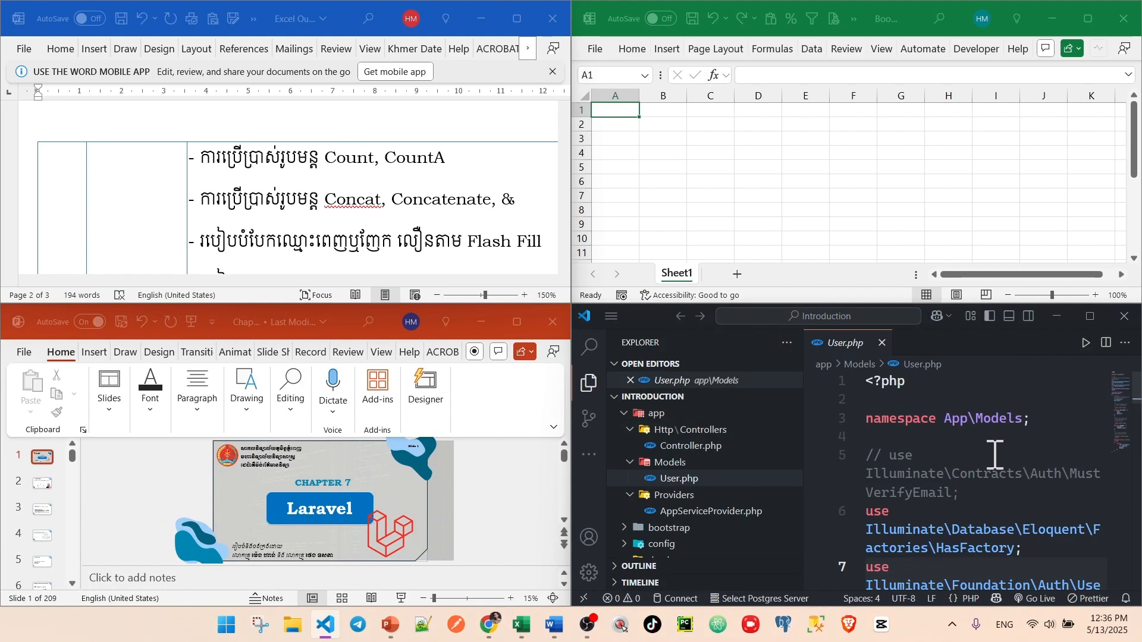
- Minimize all four tiled windows with Windows+D to reveal the empty desktop
scroll("down", 3)
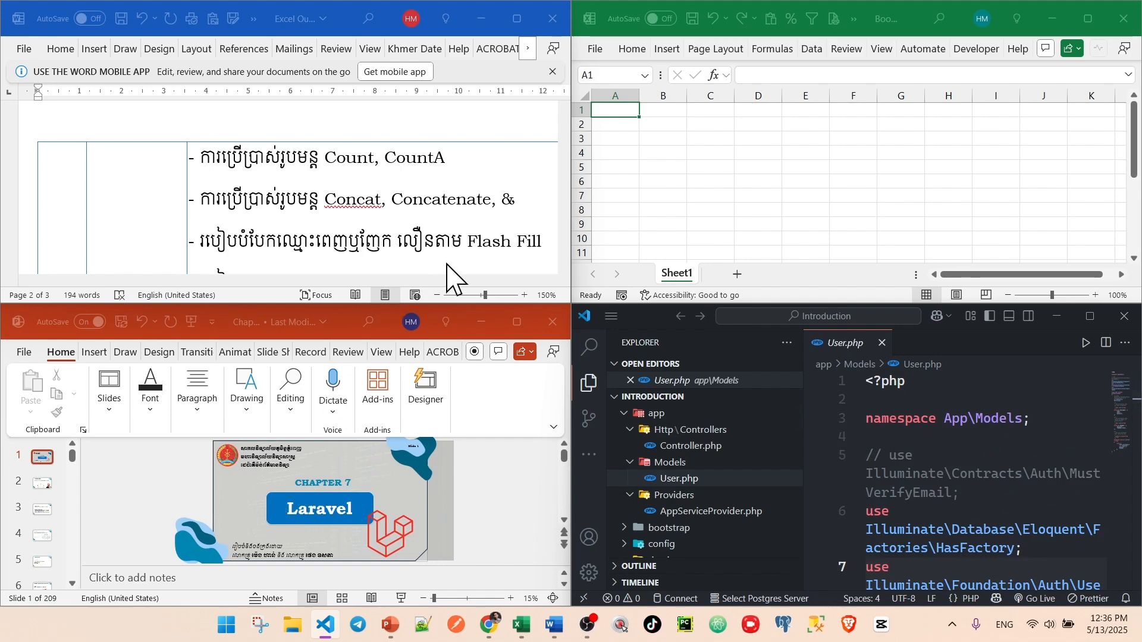
key("alt+tab")
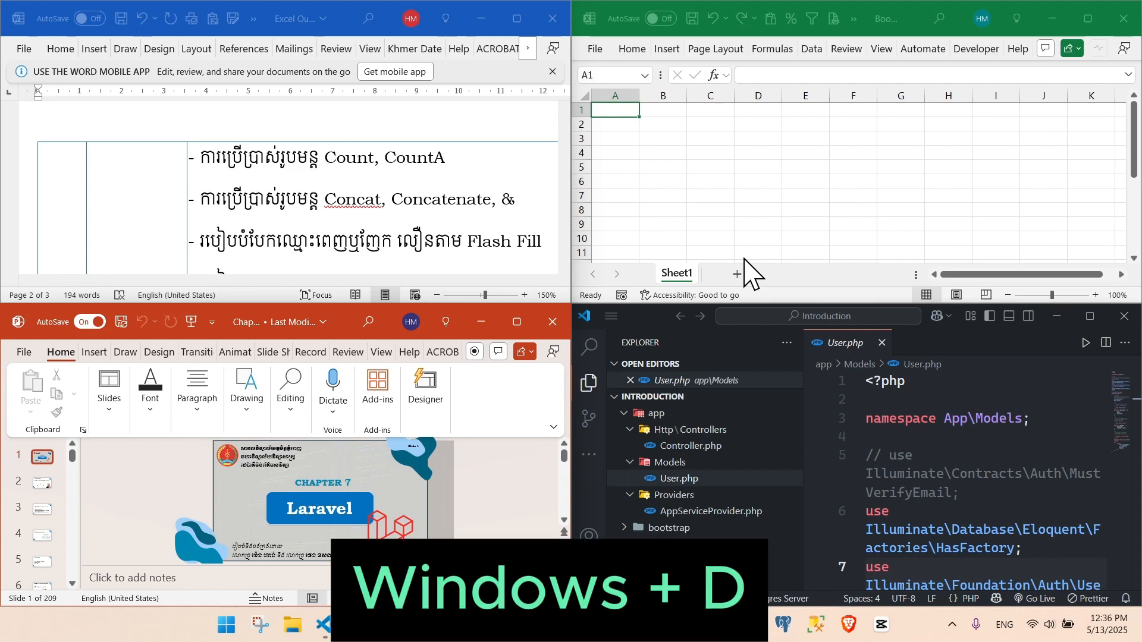
key("Win+d")
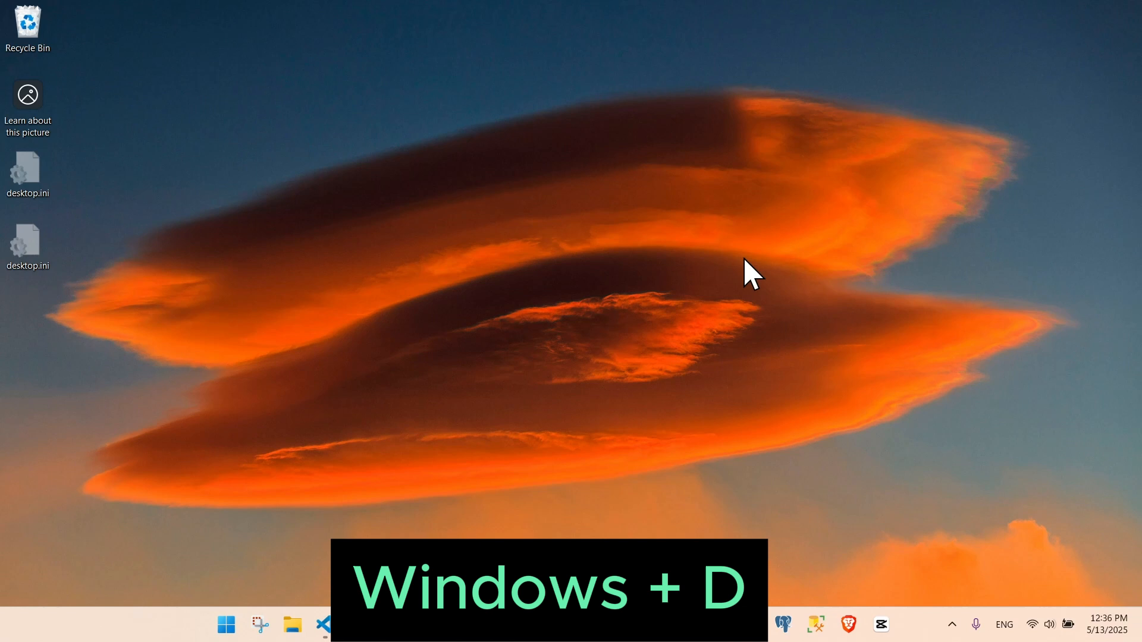
key("Win+D")
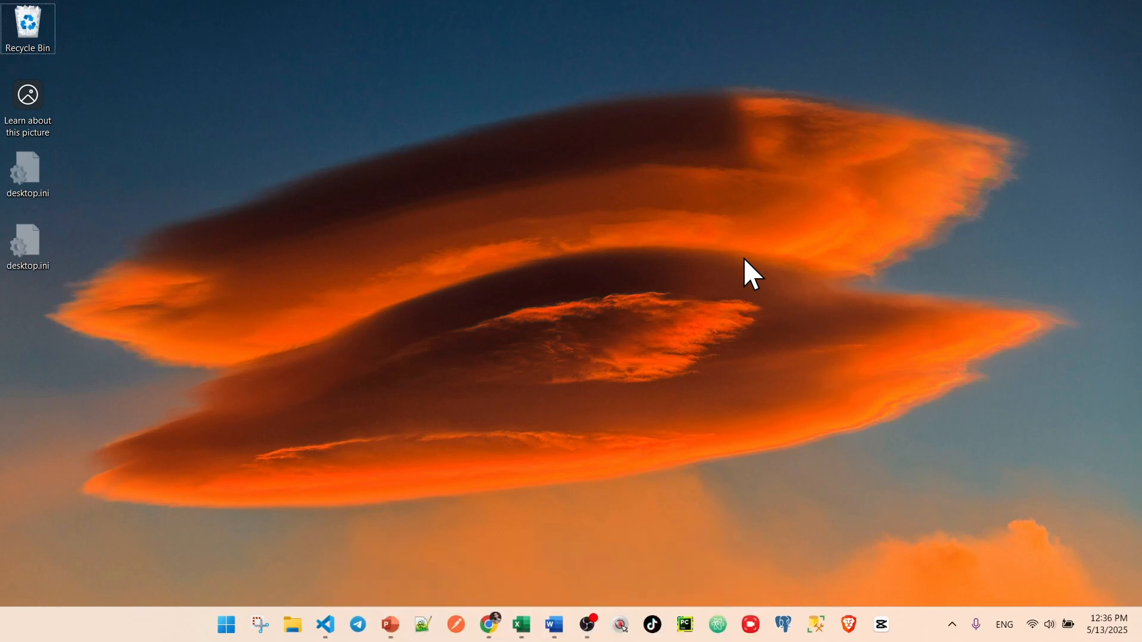